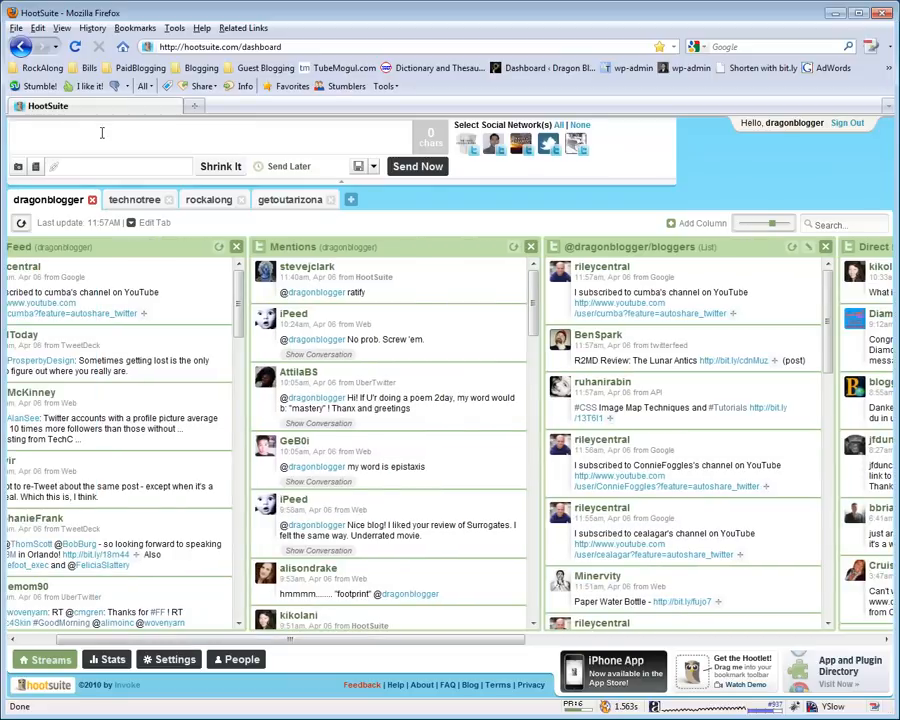
- Draft the tweet "Twitter is here" and choose Send Later with a later send time
{"action": "type", "text": "Twitter is here"}
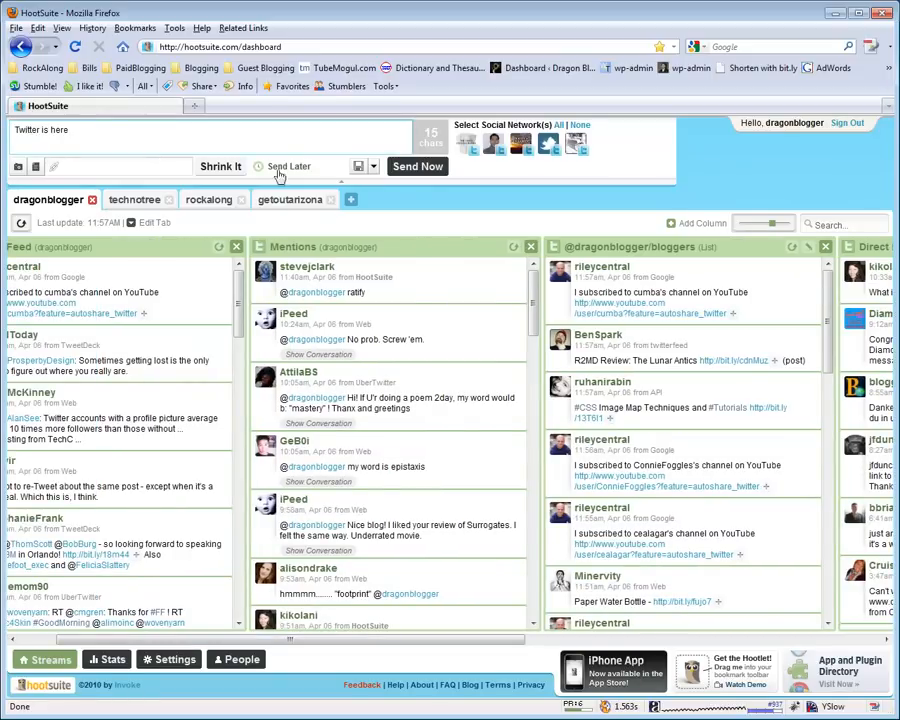
{"action": "left_click", "coordinate": [288, 166]}
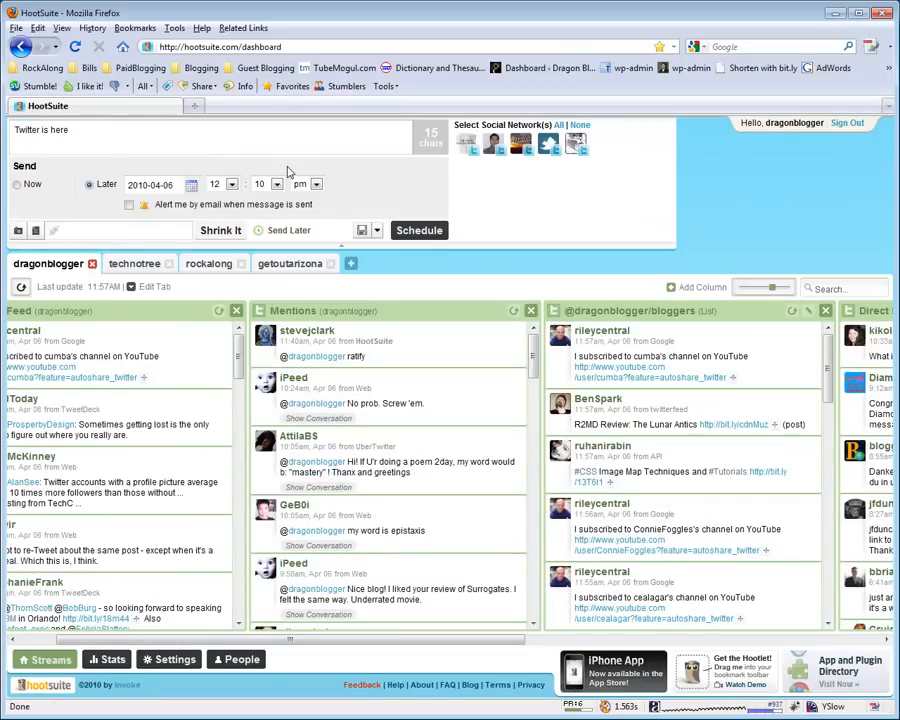
{"action": "left_click", "coordinate": [192, 184]}
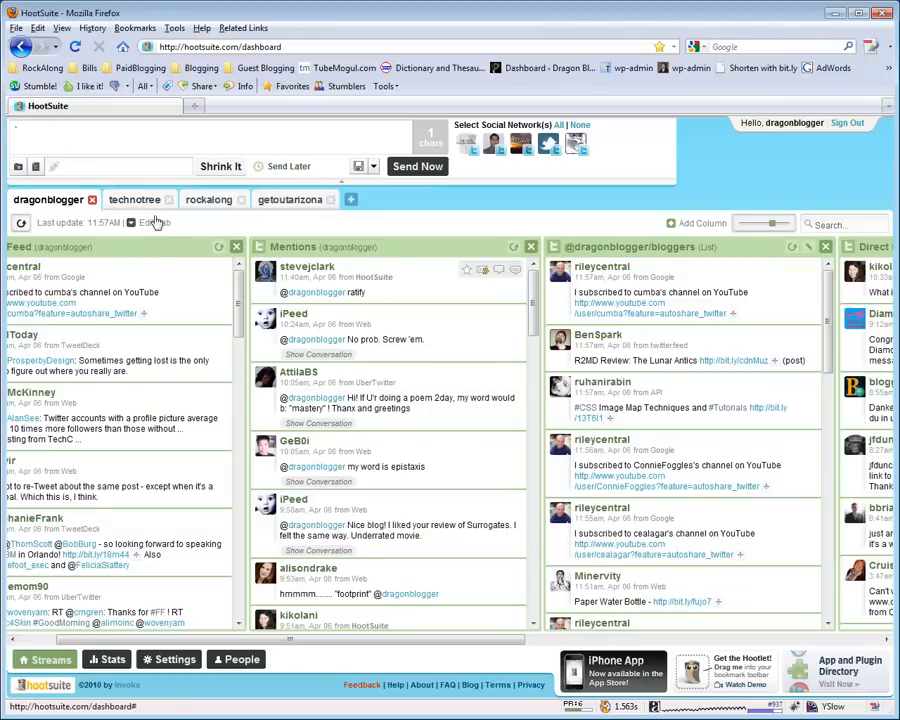
{"action": "left_click", "coordinate": [134, 200]}
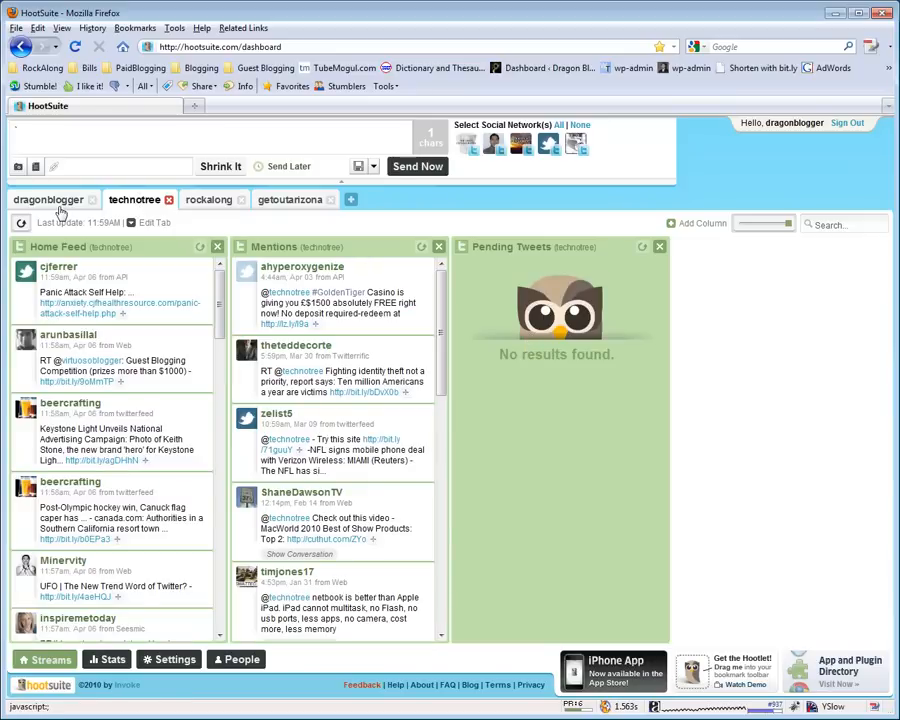
{"action": "left_click", "coordinate": [48, 200]}
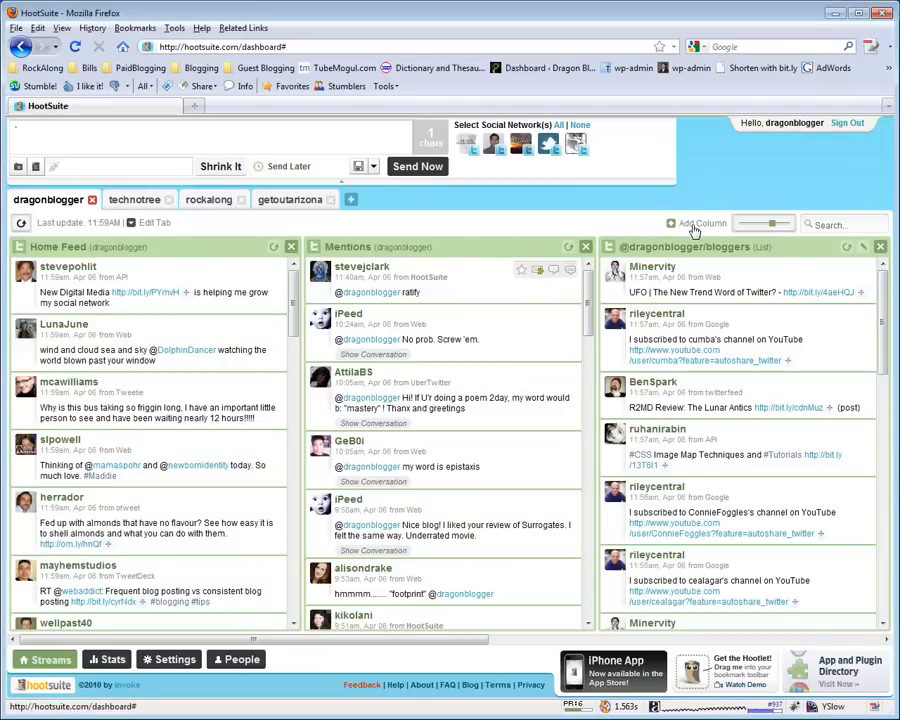
- Add a new stream column following the dragonblogger profile's bloggers list
{"action": "left_click", "coordinate": [700, 224]}
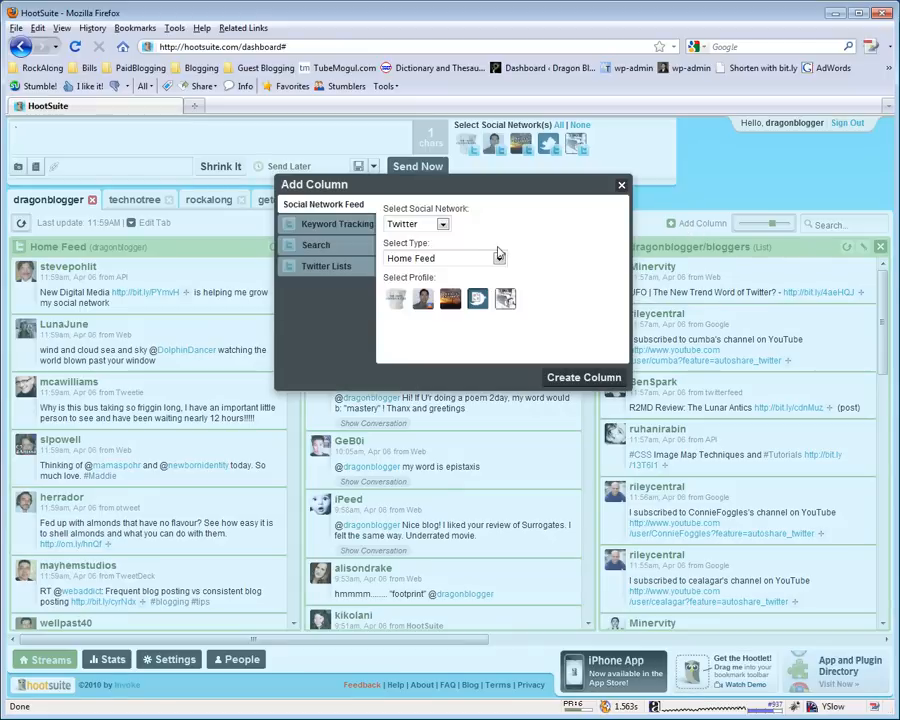
{"action": "mouse_move", "coordinate": [476, 298]}
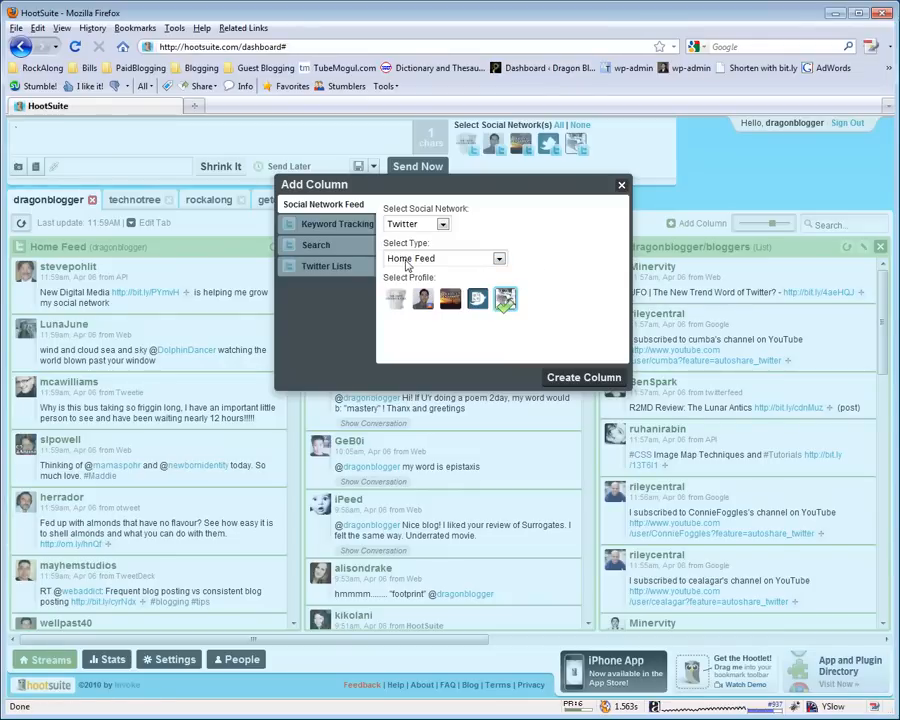
{"action": "left_click", "coordinate": [496, 258]}
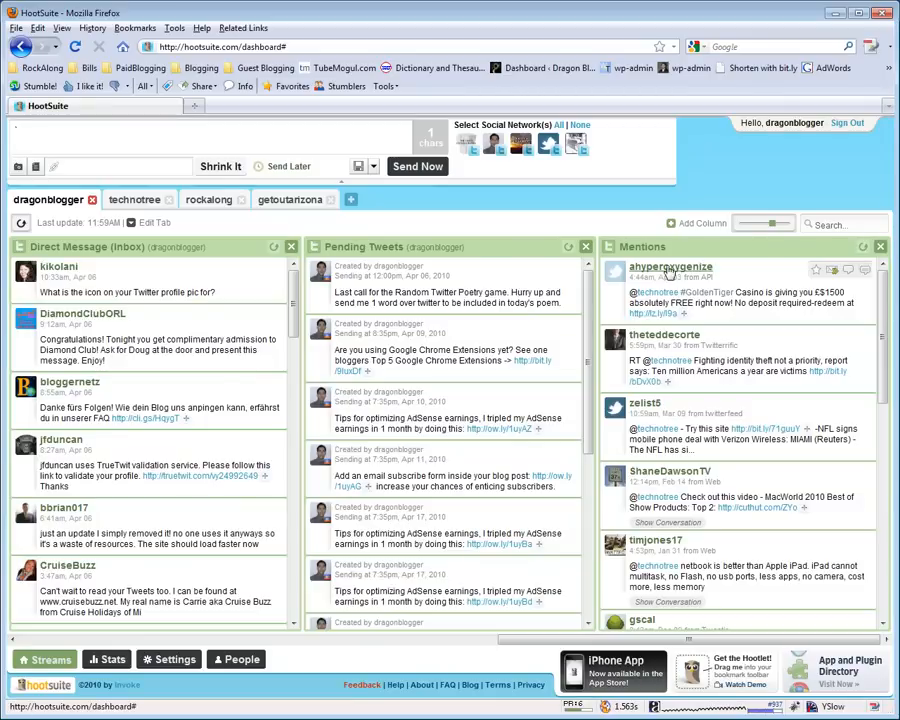
{"action": "mouse_move", "coordinate": [672, 278]}
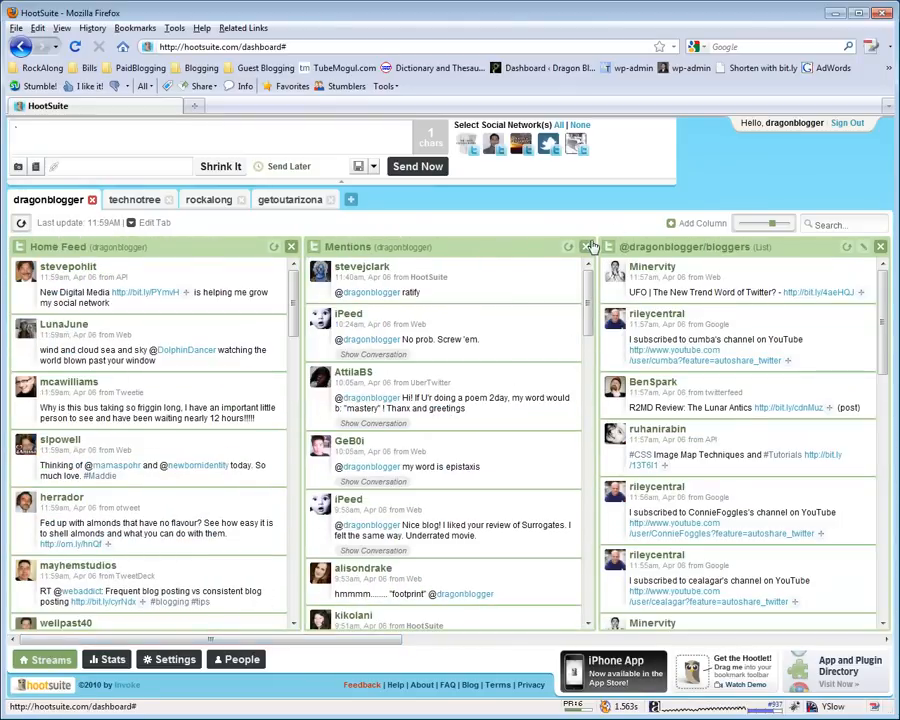
{"action": "left_click", "coordinate": [588, 248]}
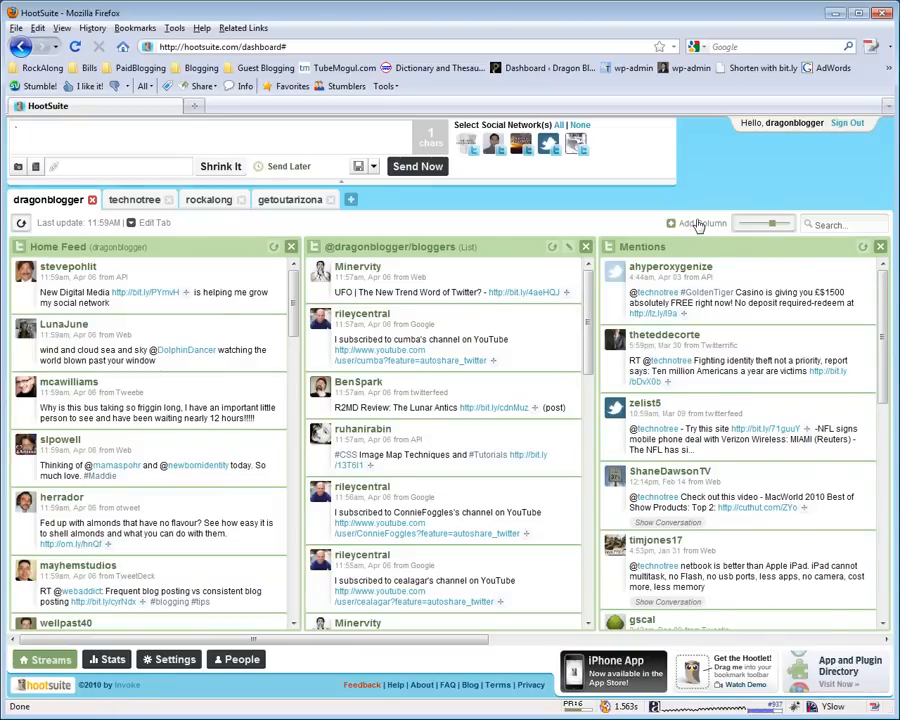
- Browse the Add Column Twitter Lists options for a profile and close without adding
{"action": "left_click", "coordinate": [698, 224]}
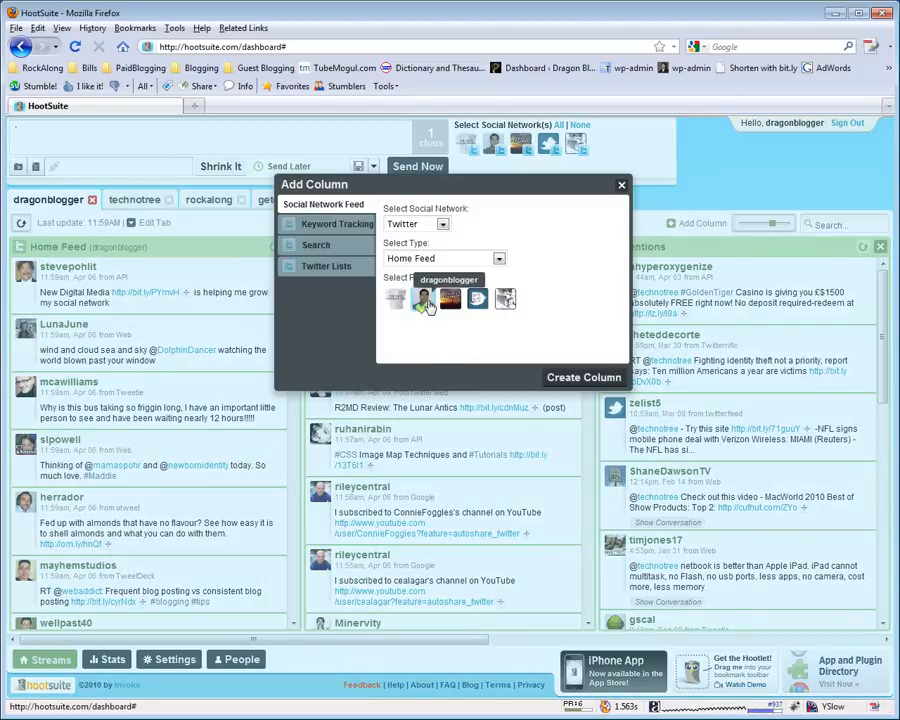
{"action": "left_click", "coordinate": [328, 264]}
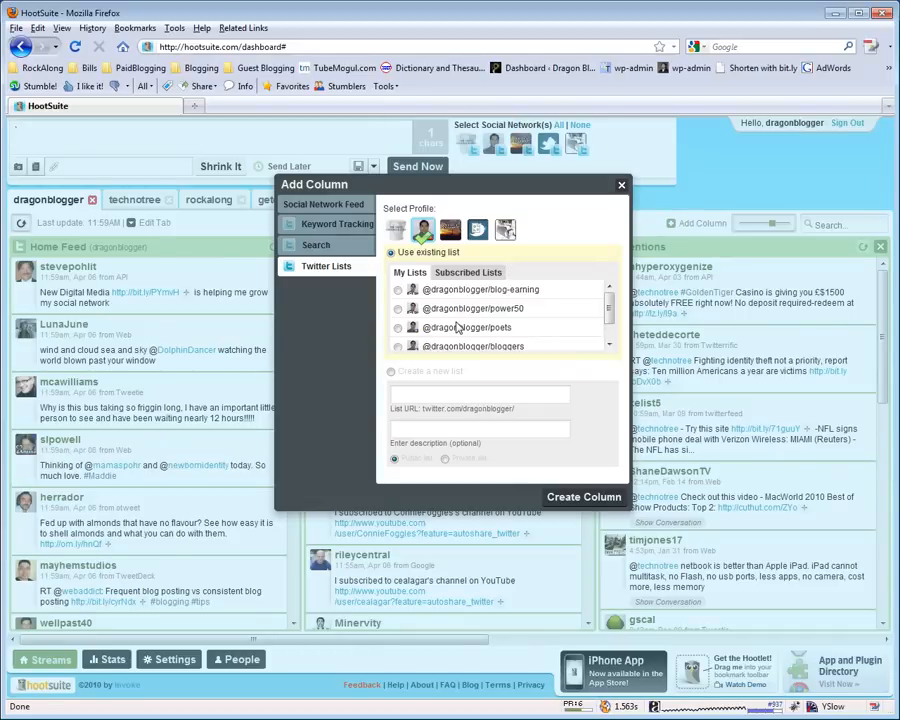
{"action": "scroll", "scroll_direction": "down", "scroll_amount": 3}
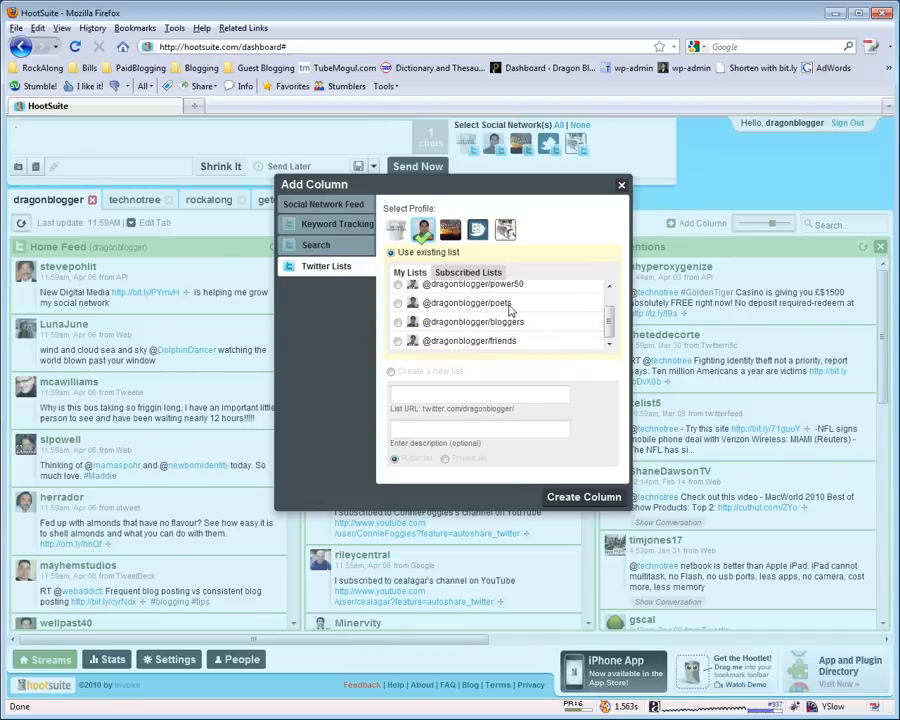
{"action": "scroll", "scroll_direction": "down", "scroll_amount": 3}
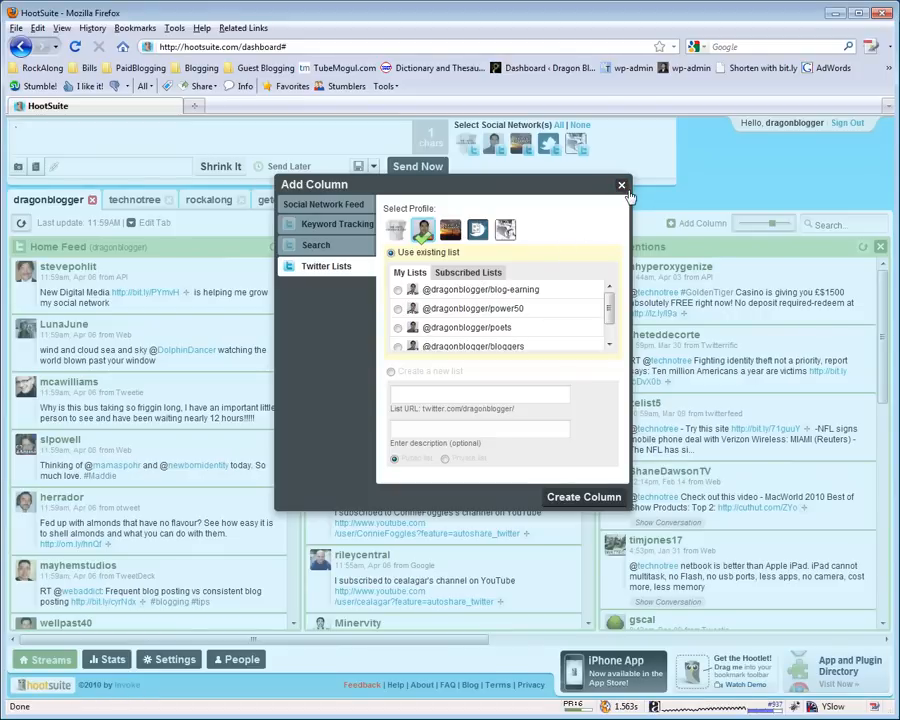
{"action": "left_click", "coordinate": [584, 496]}
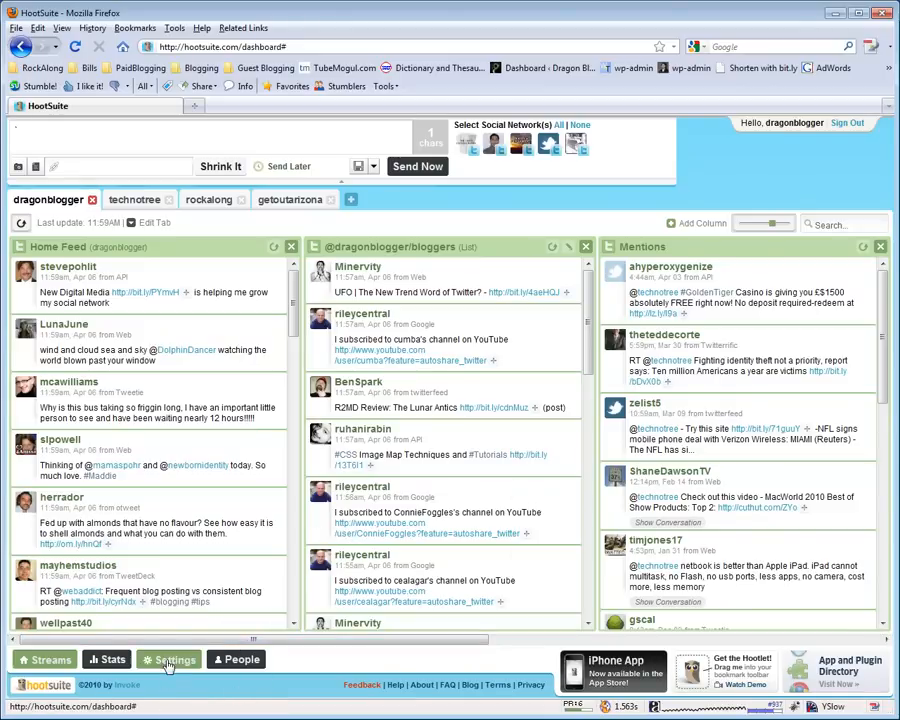
- Show the Social Networks settings listing the five linked Twitter profiles
{"action": "left_click", "coordinate": [170, 660]}
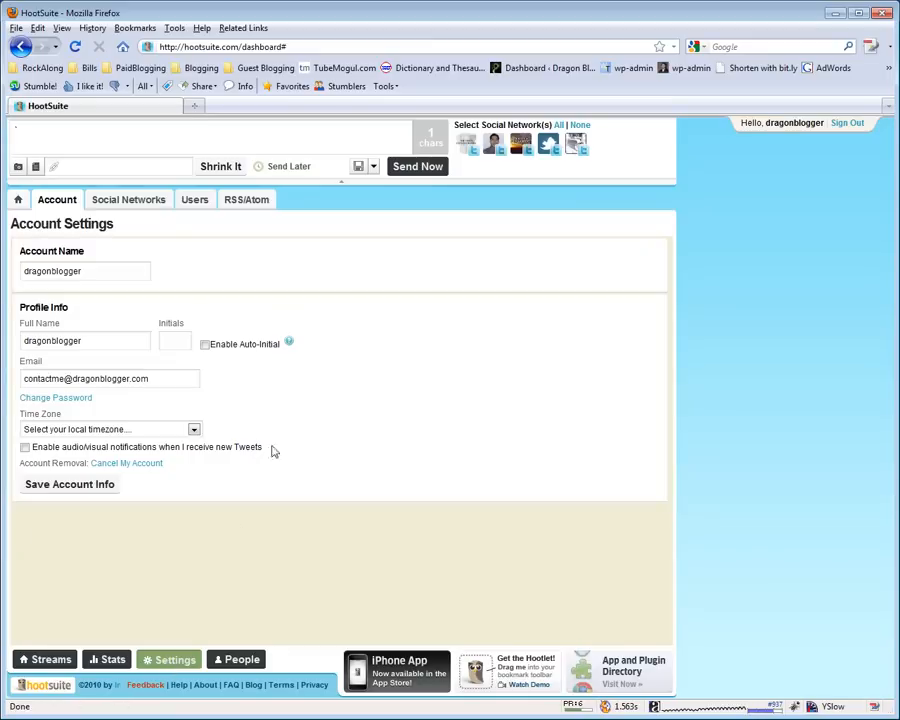
{"action": "left_click", "coordinate": [128, 200]}
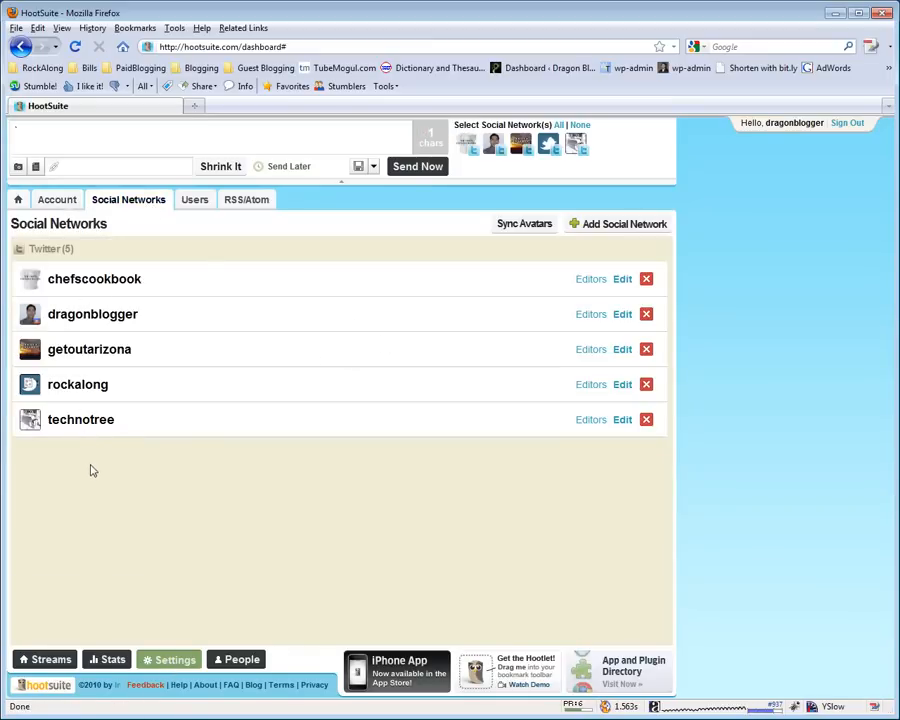
- Sync the avatars of the five connected Twitter accounts
{"action": "left_click", "coordinate": [524, 224]}
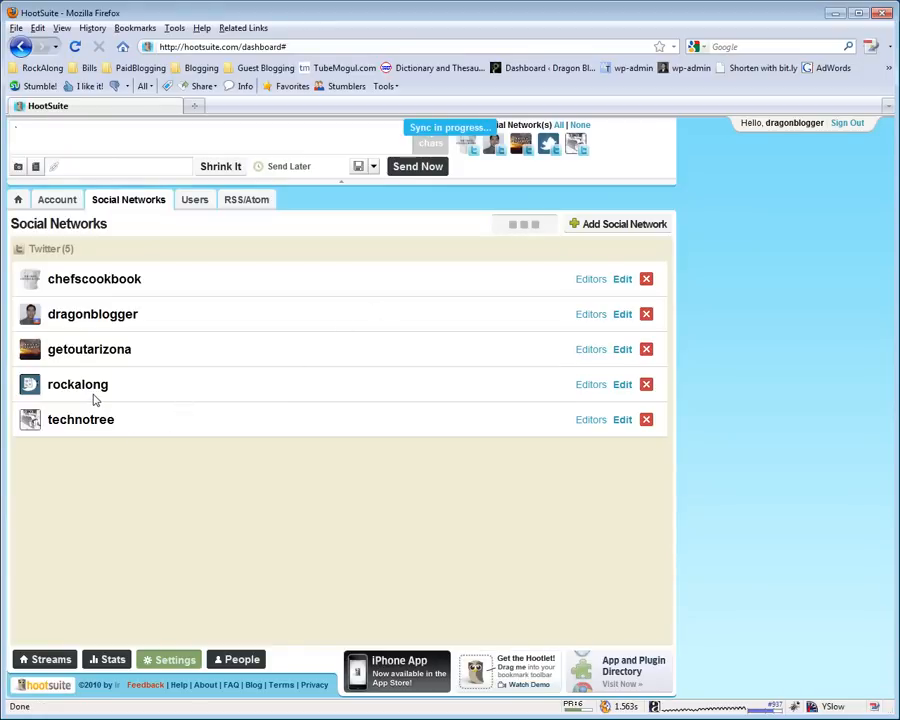
{"action": "mouse_move", "coordinate": [558, 148]}
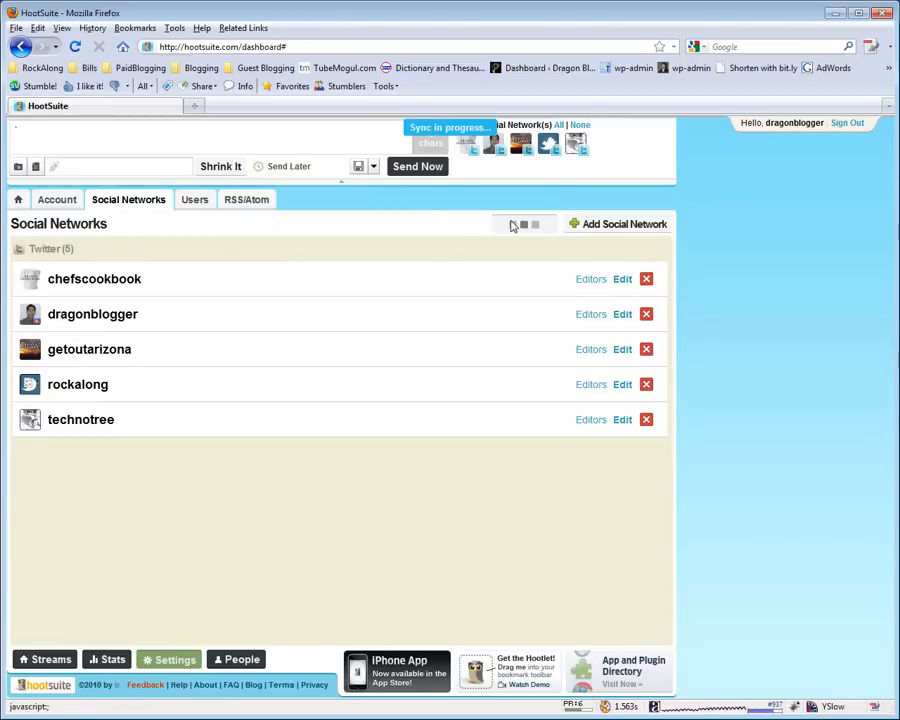
{"action": "left_click", "coordinate": [524, 224]}
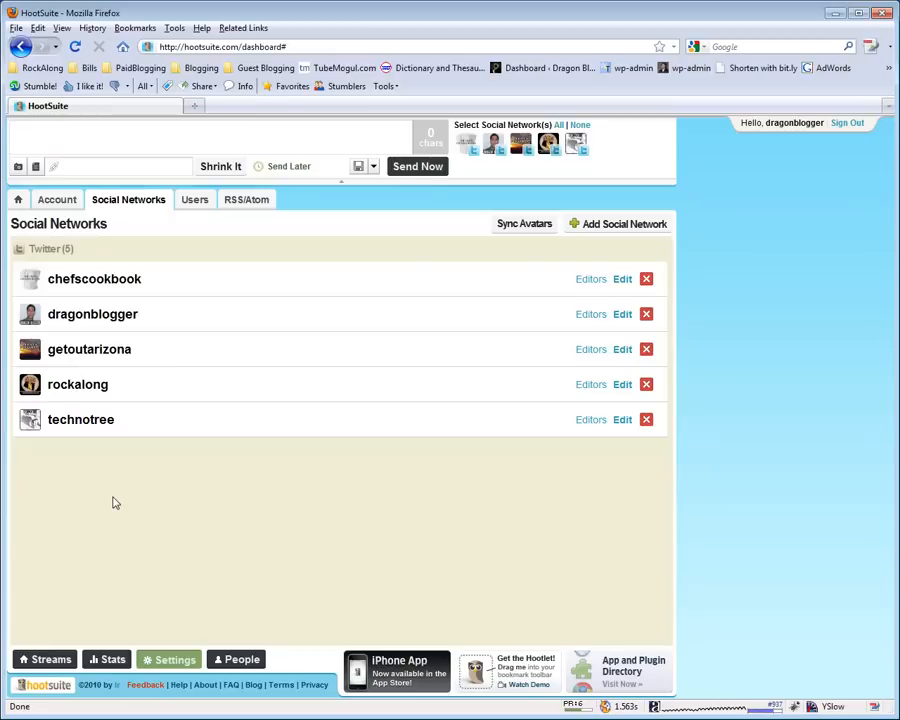
{"action": "mouse_move", "coordinate": [162, 492]}
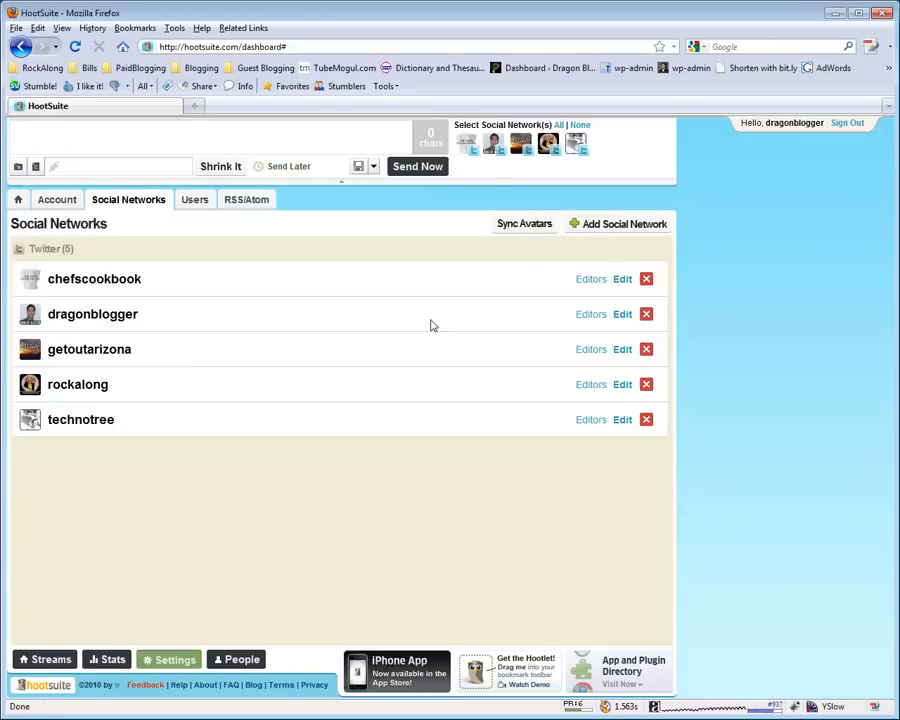
{"action": "left_click", "coordinate": [618, 224]}
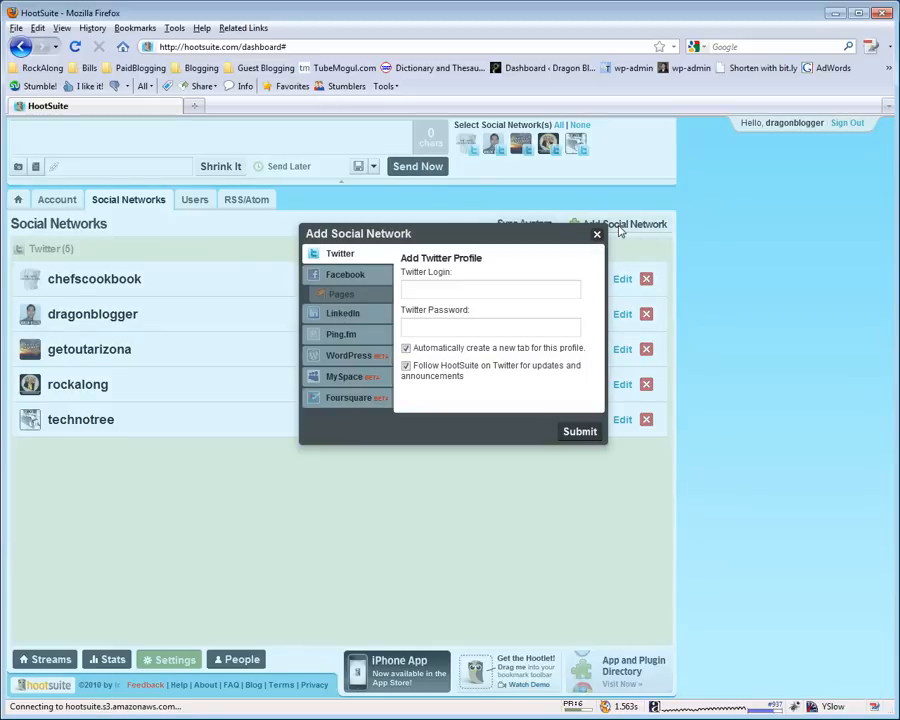
{"action": "mouse_move", "coordinate": [344, 278]}
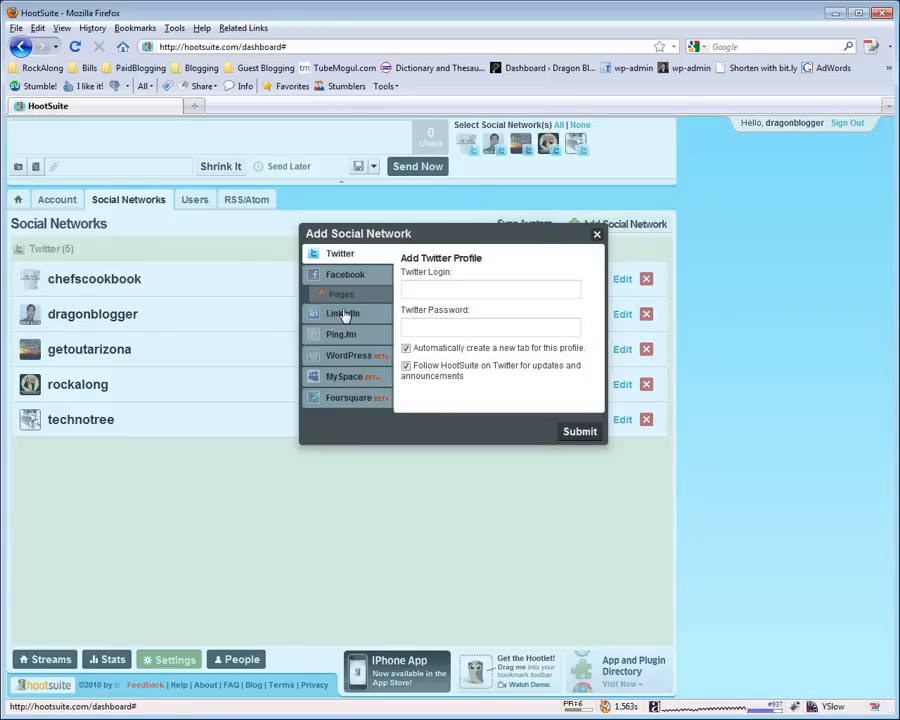
{"action": "mouse_move", "coordinate": [348, 384]}
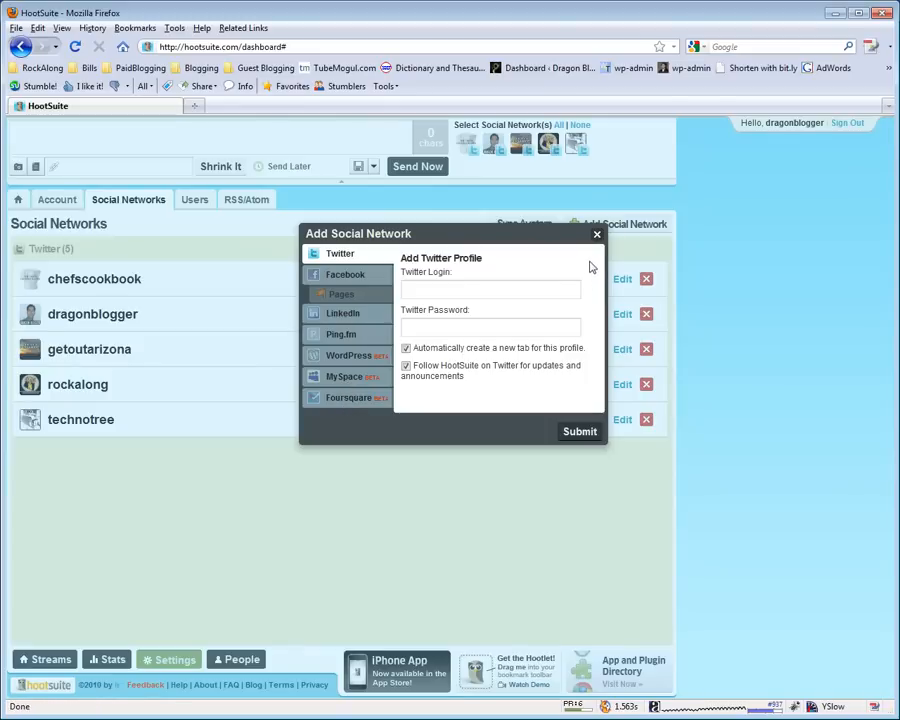
{"action": "left_click", "coordinate": [596, 234]}
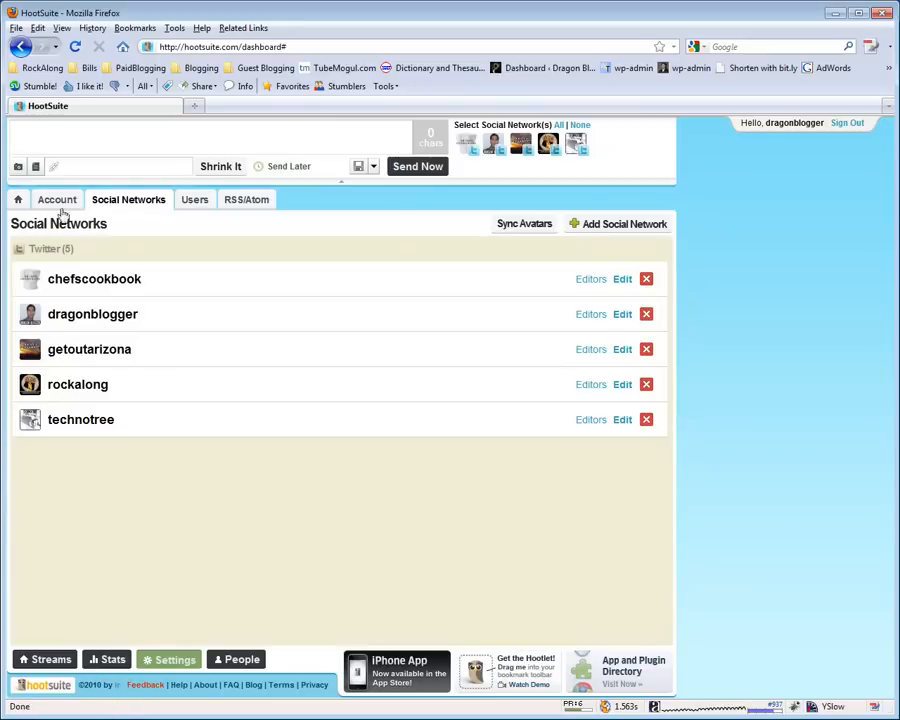
- Show the Account Settings with the dragonblogger account name and profile details
{"action": "left_click", "coordinate": [58, 200]}
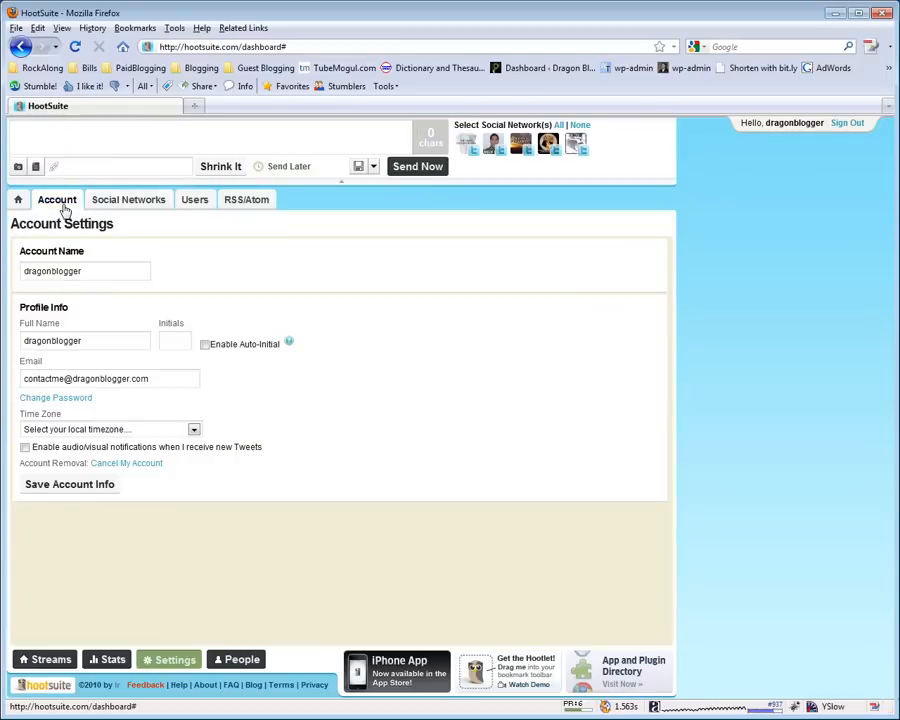
{"action": "mouse_move", "coordinate": [158, 234]}
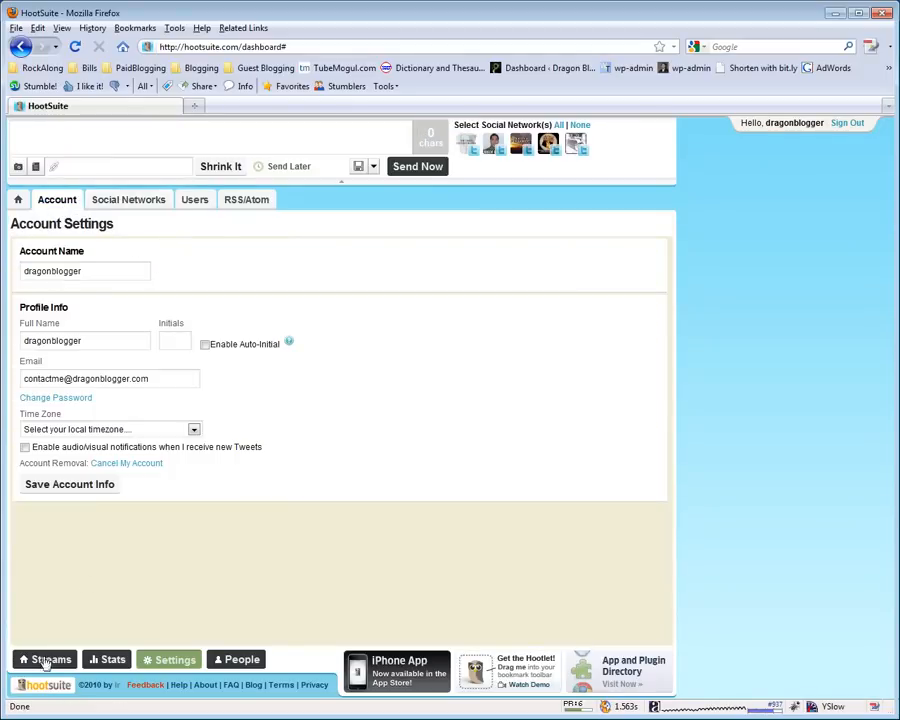
- Show the 7-day click stats for dragonblogger, totalling one click
{"action": "left_click", "coordinate": [50, 660]}
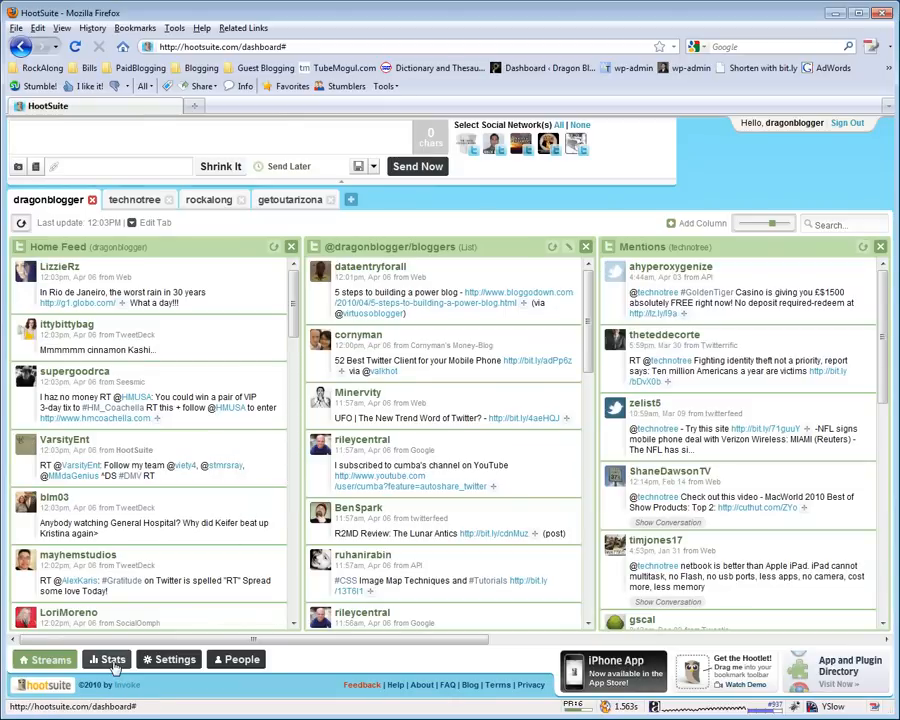
{"action": "left_click", "coordinate": [104, 660]}
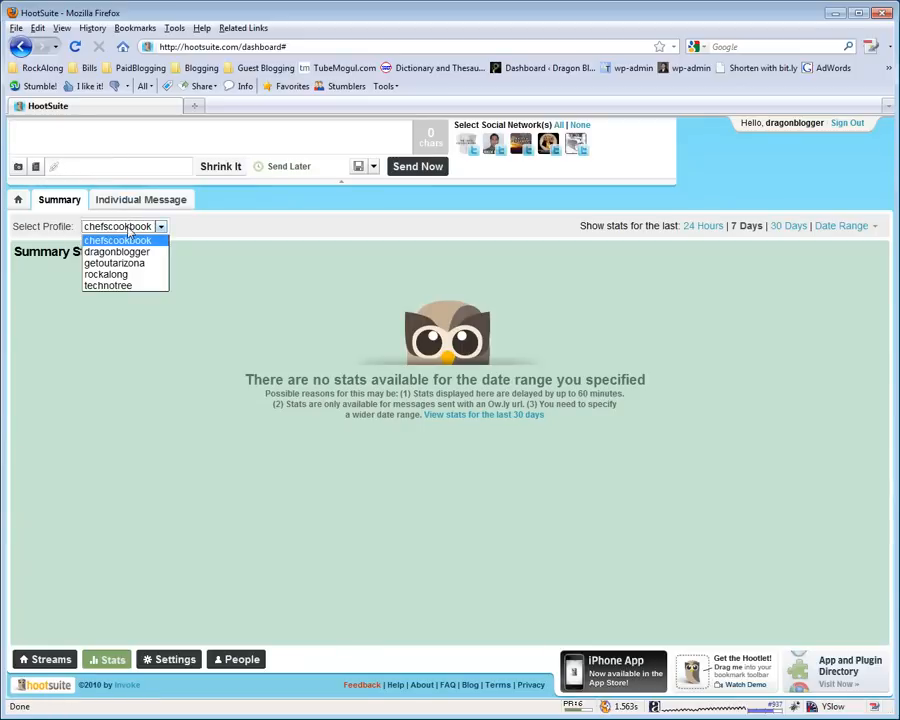
{"action": "left_click", "coordinate": [114, 252]}
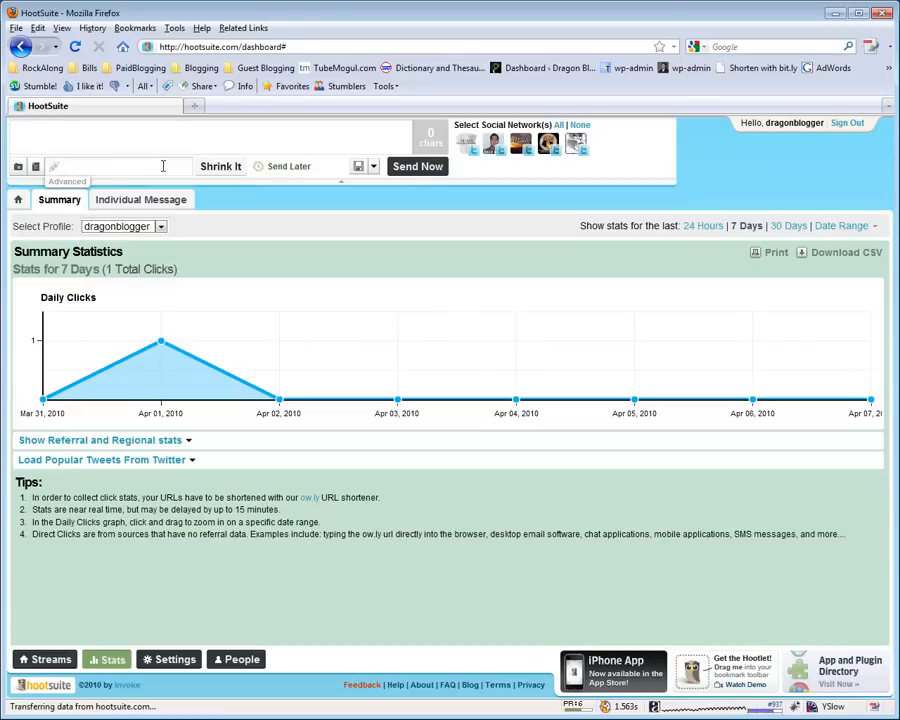
{"action": "mouse_move", "coordinate": [276, 482]}
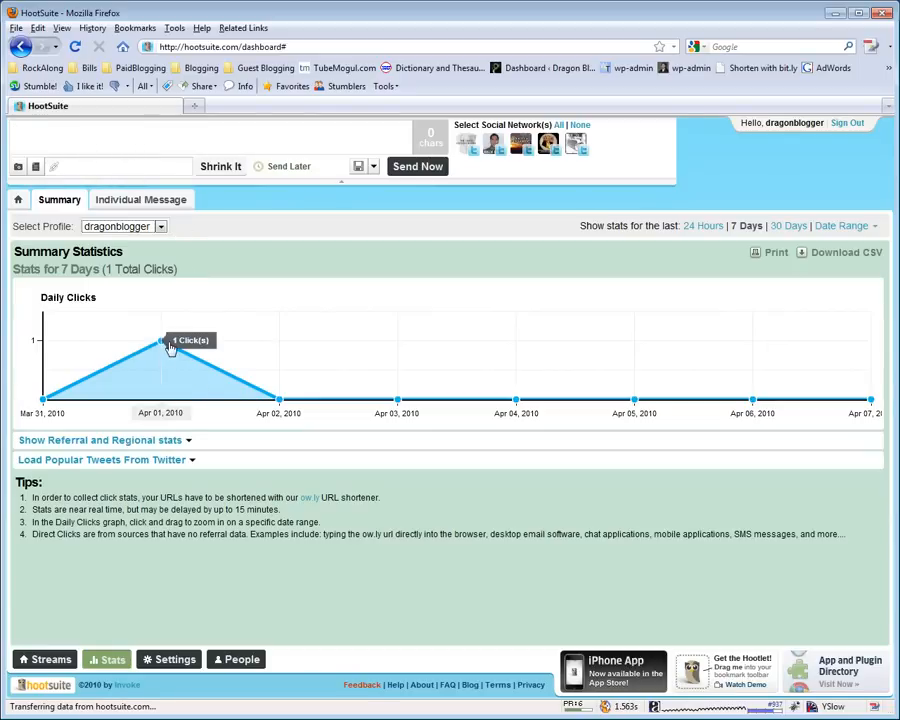
{"action": "mouse_move", "coordinate": [140, 128]}
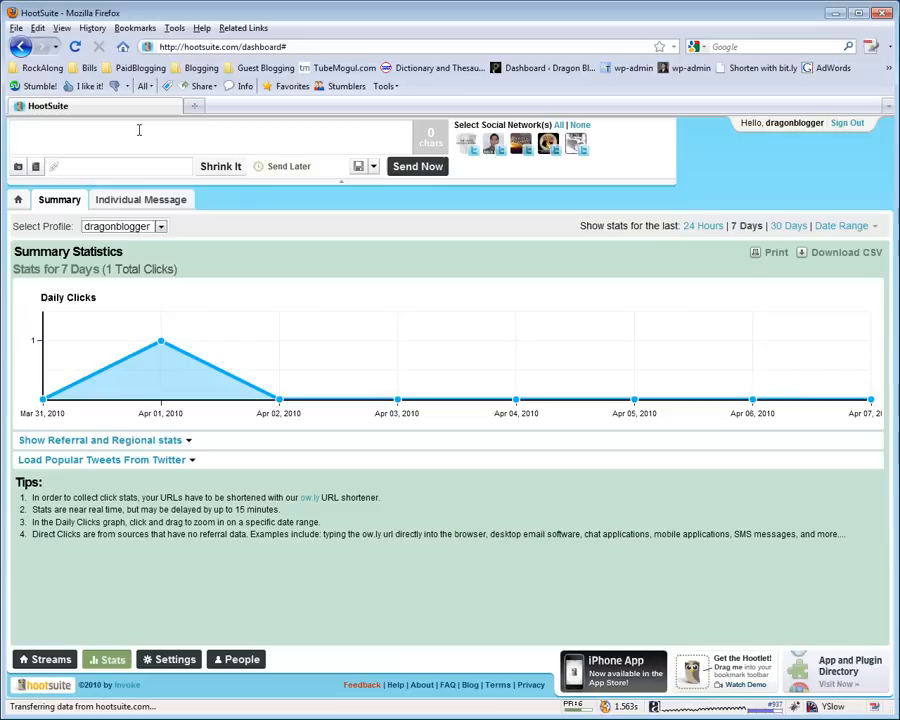
{"action": "left_click", "coordinate": [114, 130]}
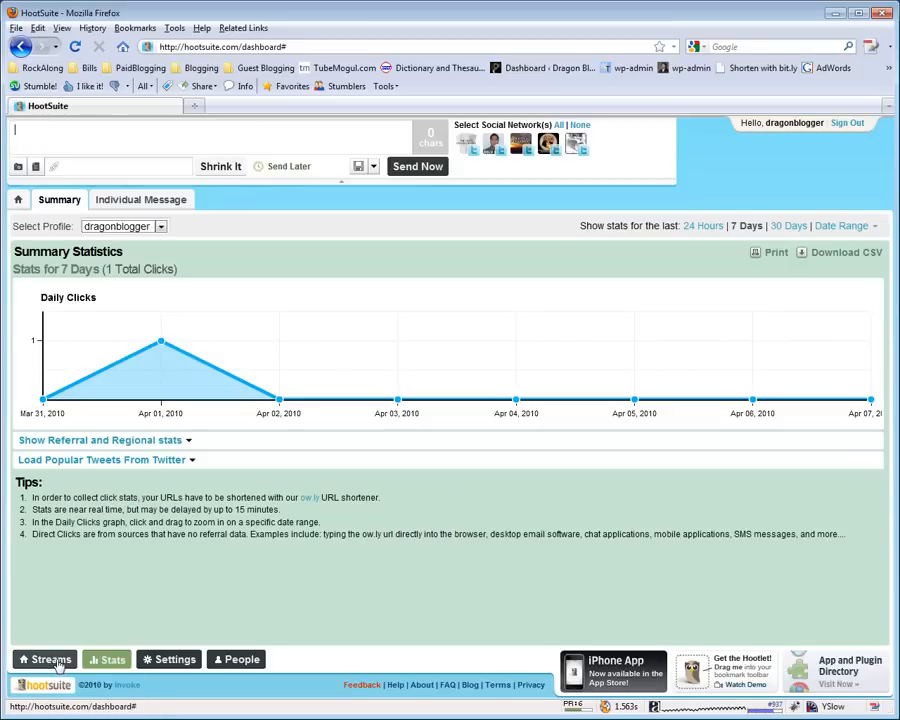
- Return to the dragonblogger stream columns
{"action": "left_click", "coordinate": [50, 658]}
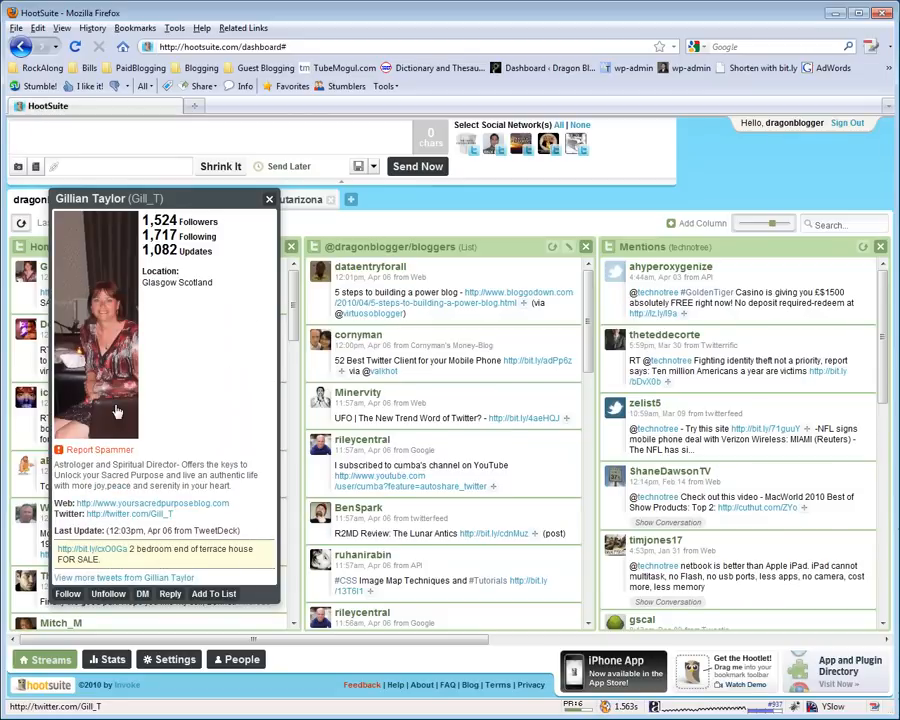
{"action": "mouse_move", "coordinate": [140, 412]}
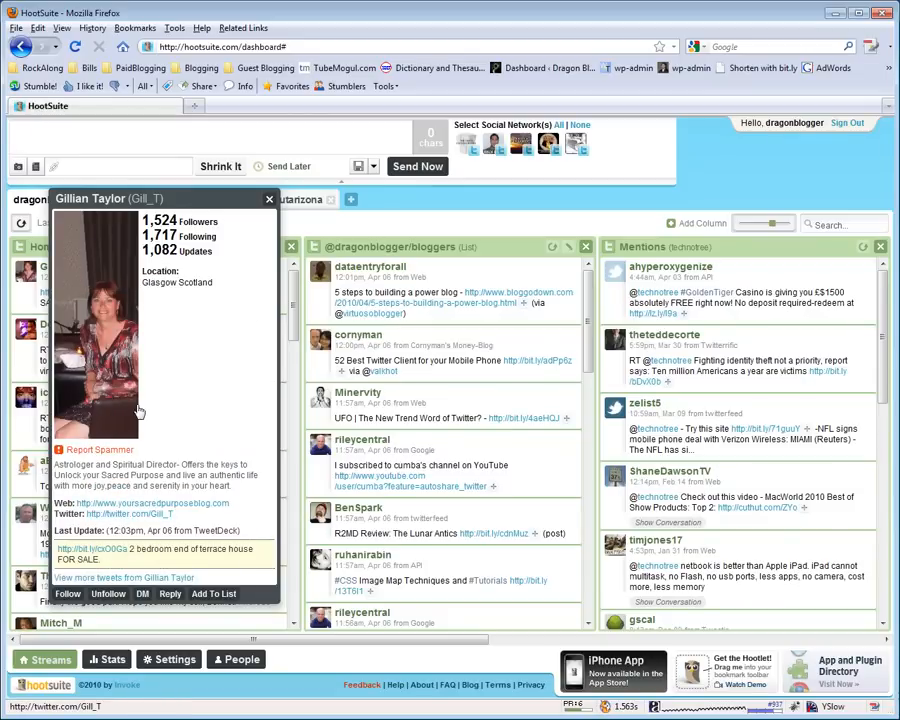
{"action": "mouse_move", "coordinate": [198, 408]}
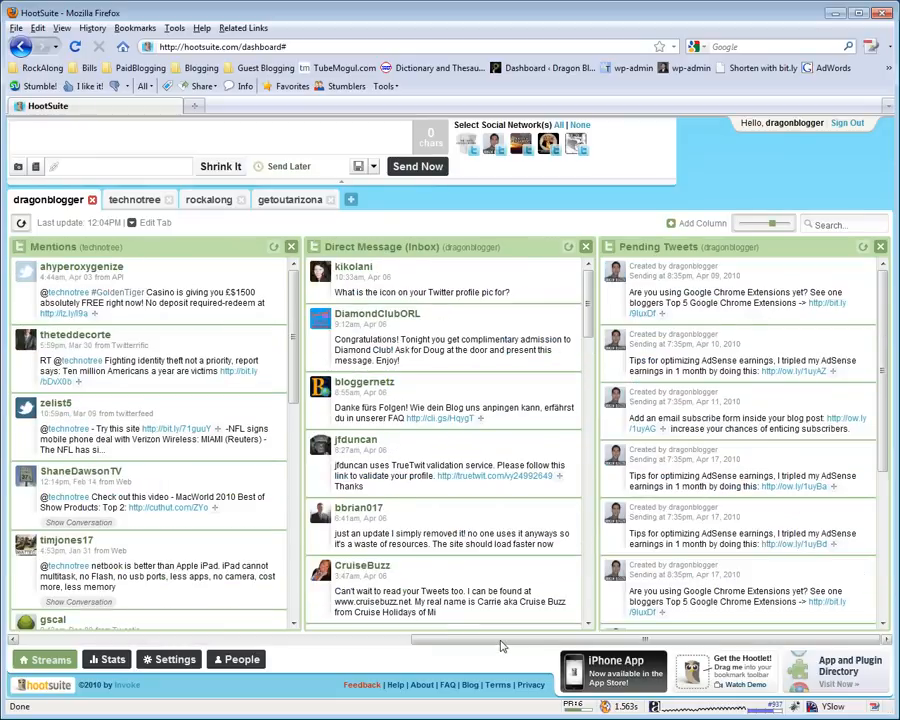
{"action": "mouse_move", "coordinate": [296, 166]}
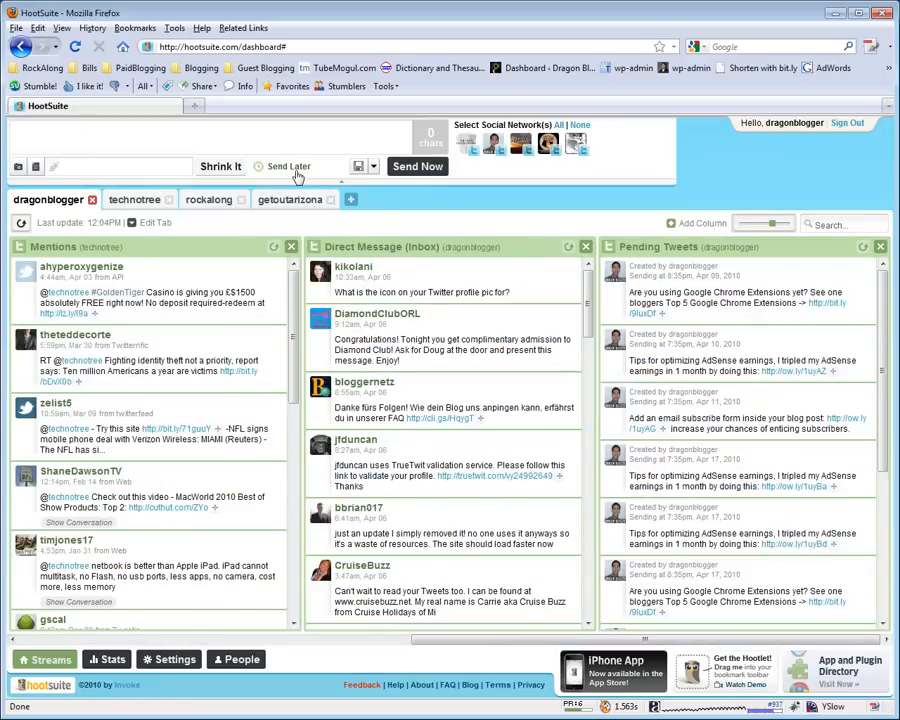
- Set the send-later schedule to 2010-04-16 at 12:15 pm
{"action": "left_click", "coordinate": [290, 166]}
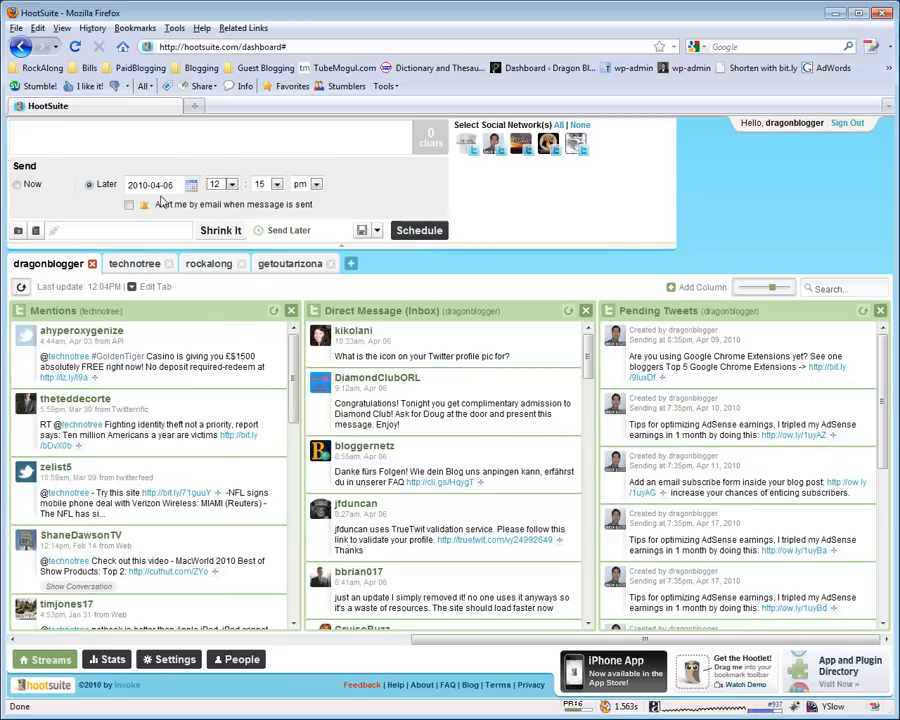
{"action": "left_click", "coordinate": [192, 184]}
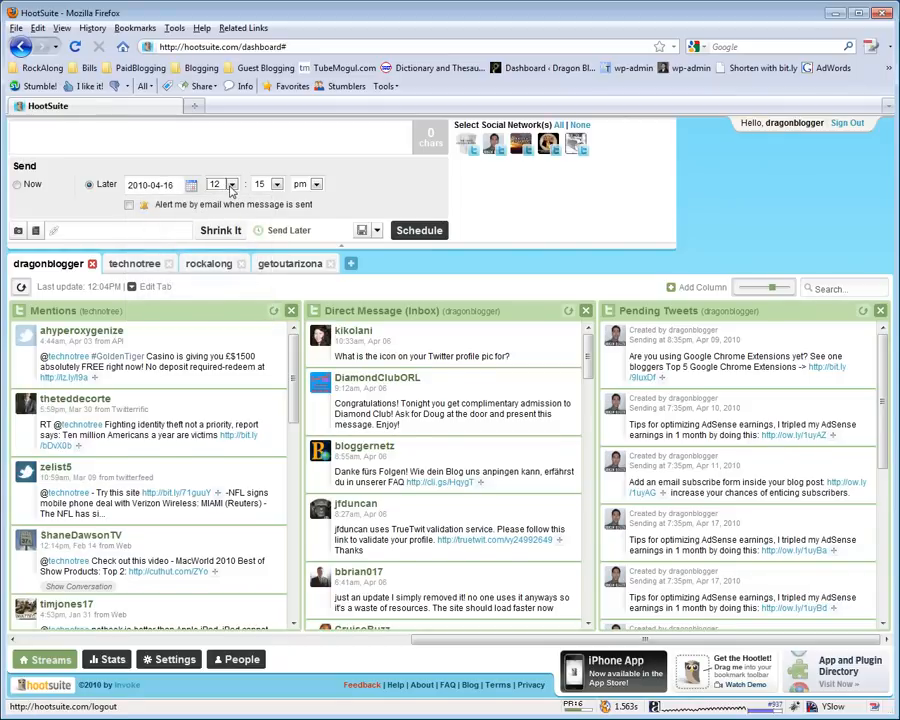
{"action": "left_click", "coordinate": [228, 184]}
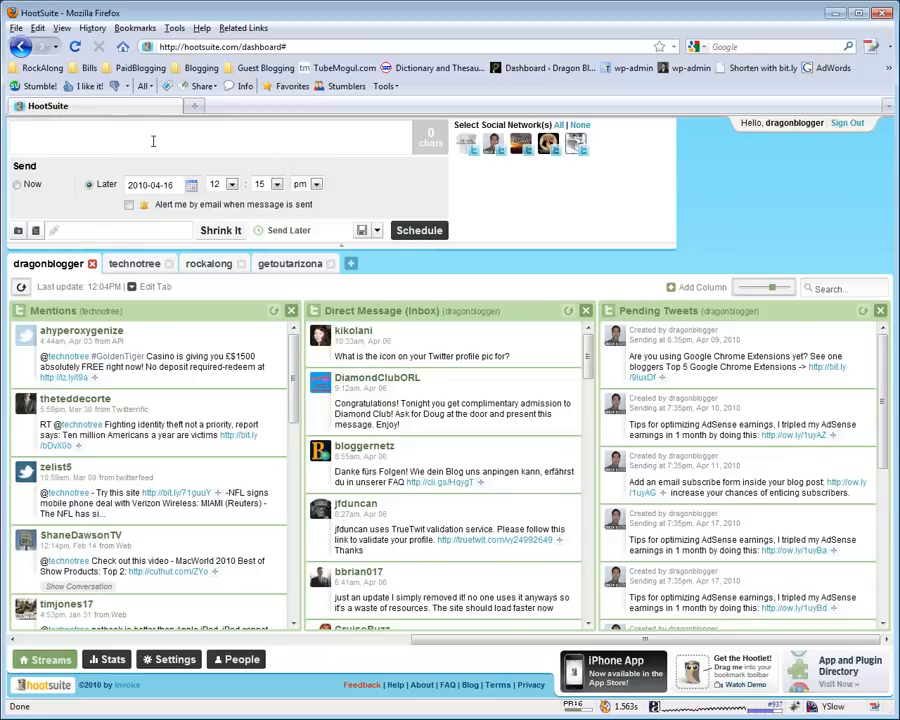
{"action": "left_click", "coordinate": [150, 136]}
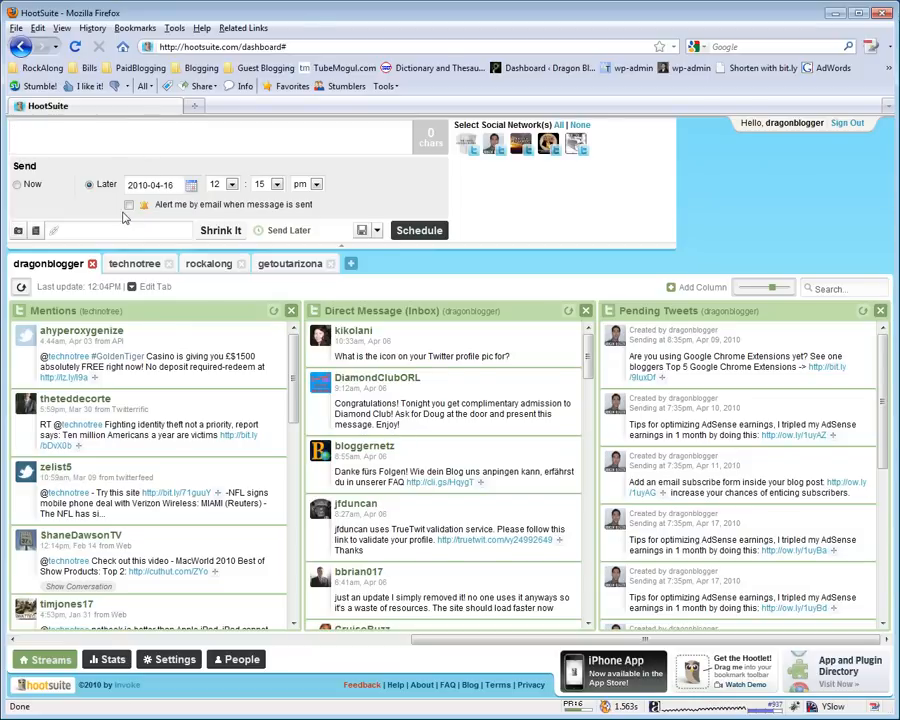
{"action": "mouse_move", "coordinate": [180, 178]}
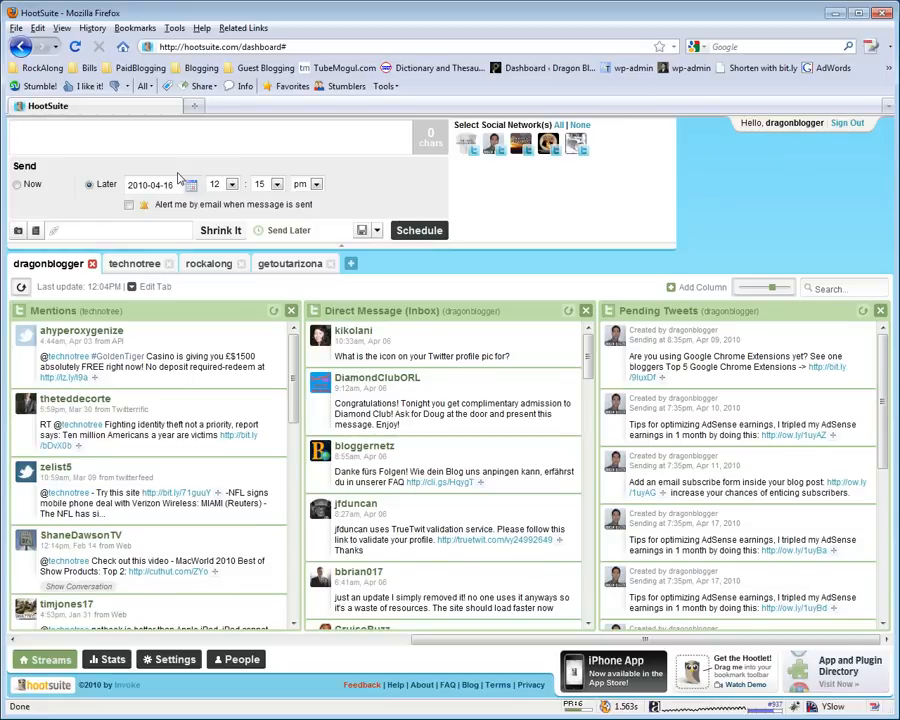
{"action": "left_click", "coordinate": [100, 136]}
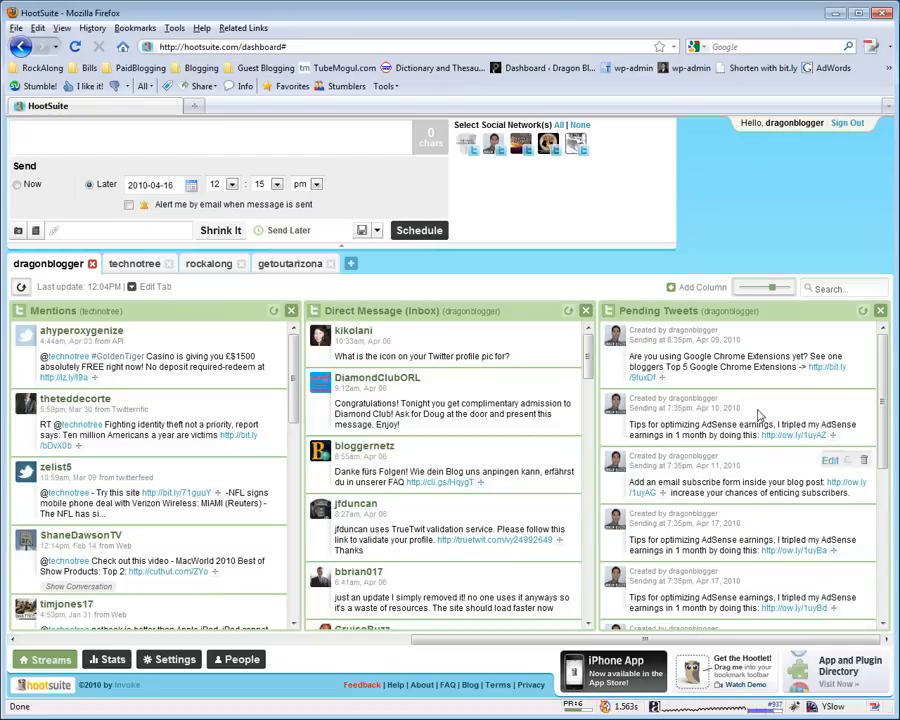
{"action": "mouse_move", "coordinate": [836, 350]}
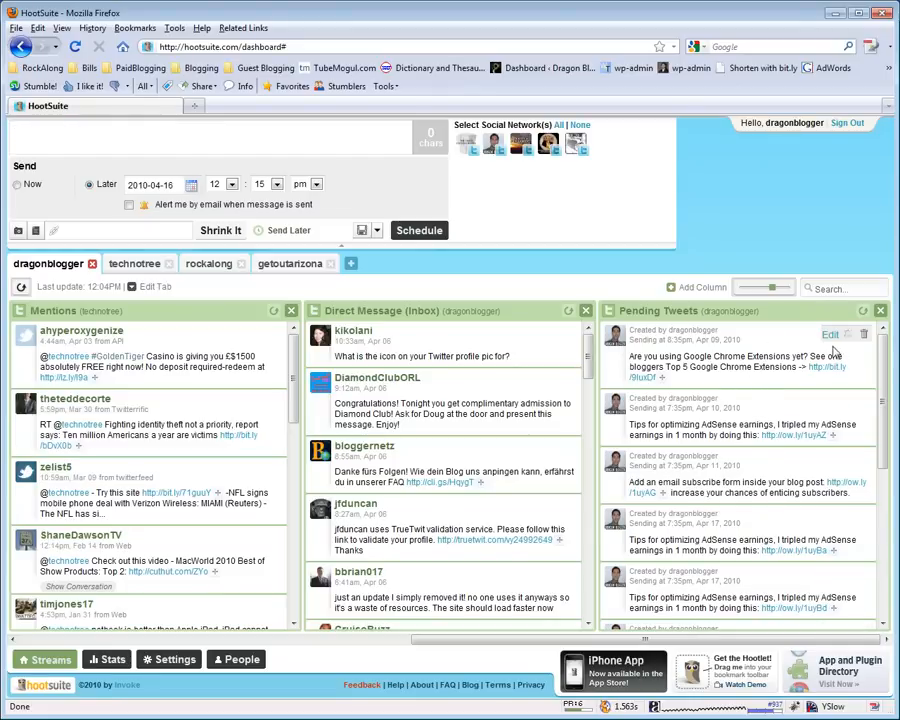
{"action": "scroll", "scroll_direction": "down", "scroll_amount": 3}
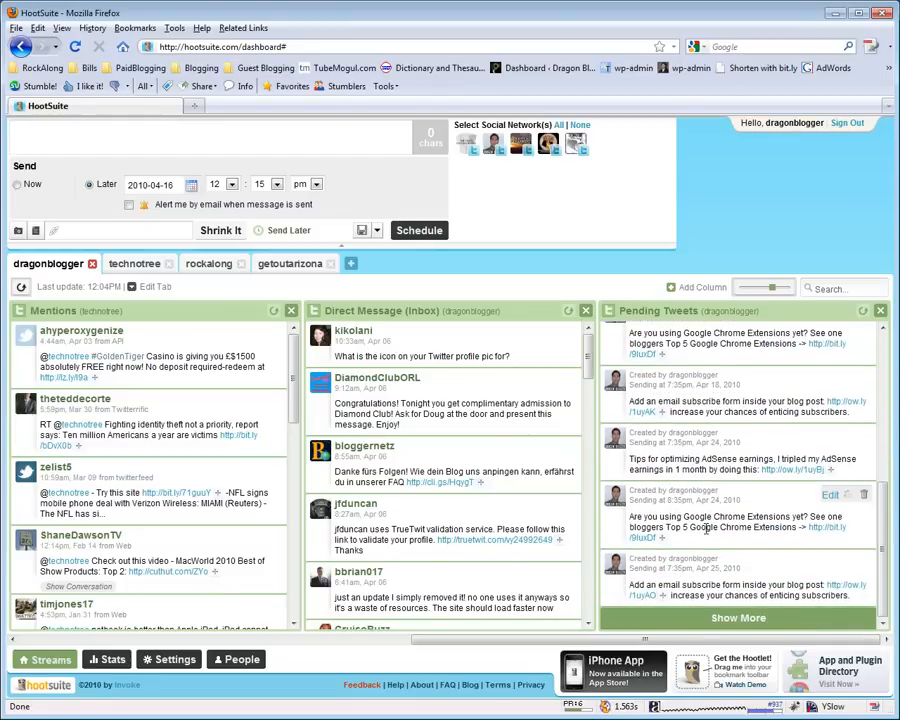
{"action": "scroll", "scroll_direction": "down", "scroll_amount": 3}
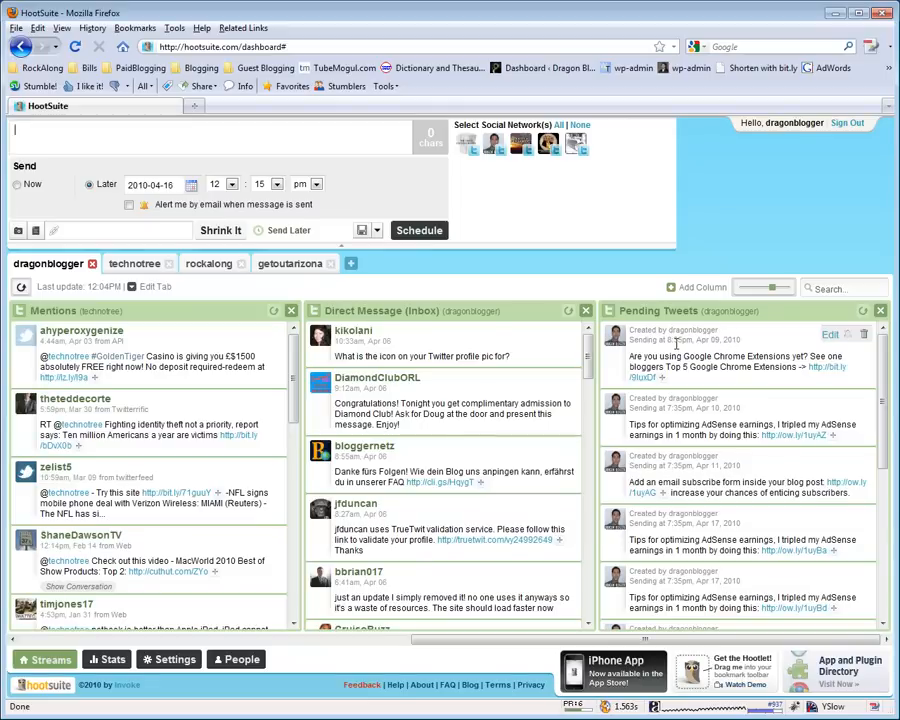
{"action": "mouse_move", "coordinate": [824, 344]}
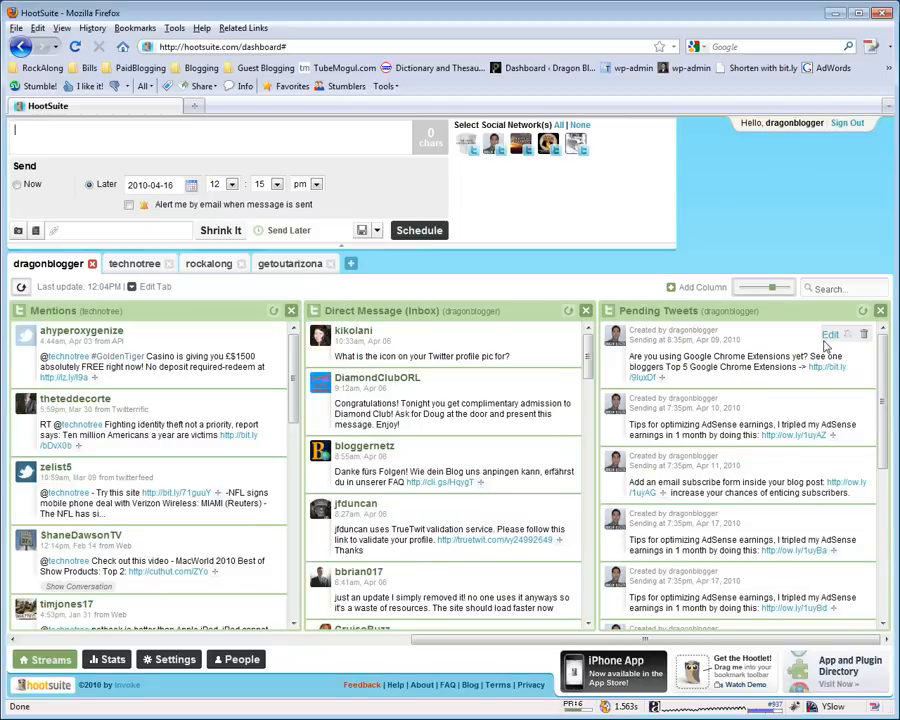
{"action": "mouse_move", "coordinate": [810, 350]}
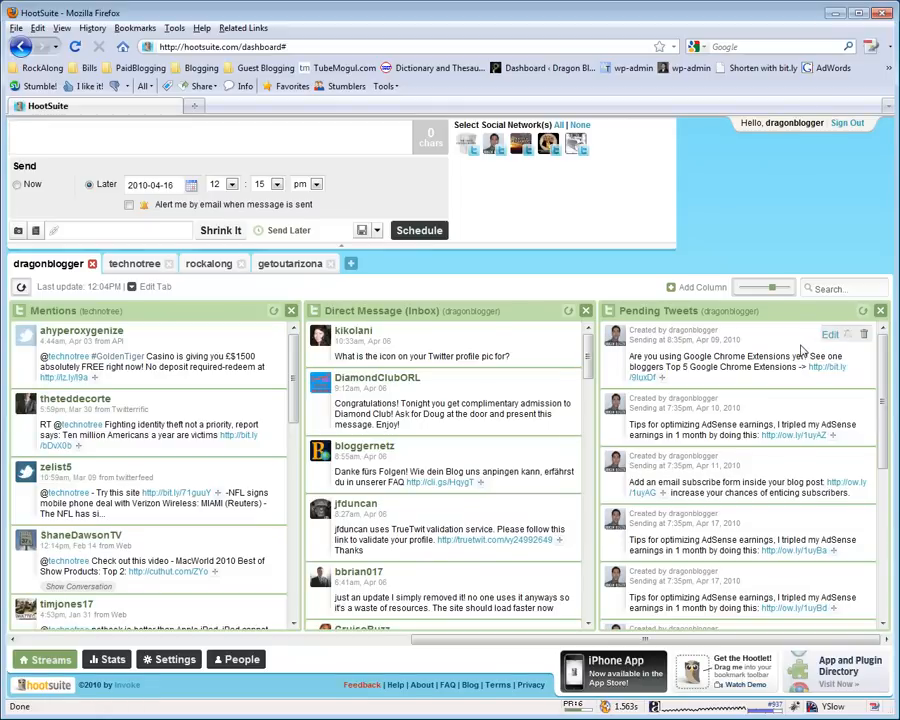
{"action": "scroll", "scroll_direction": "down", "scroll_amount": 3}
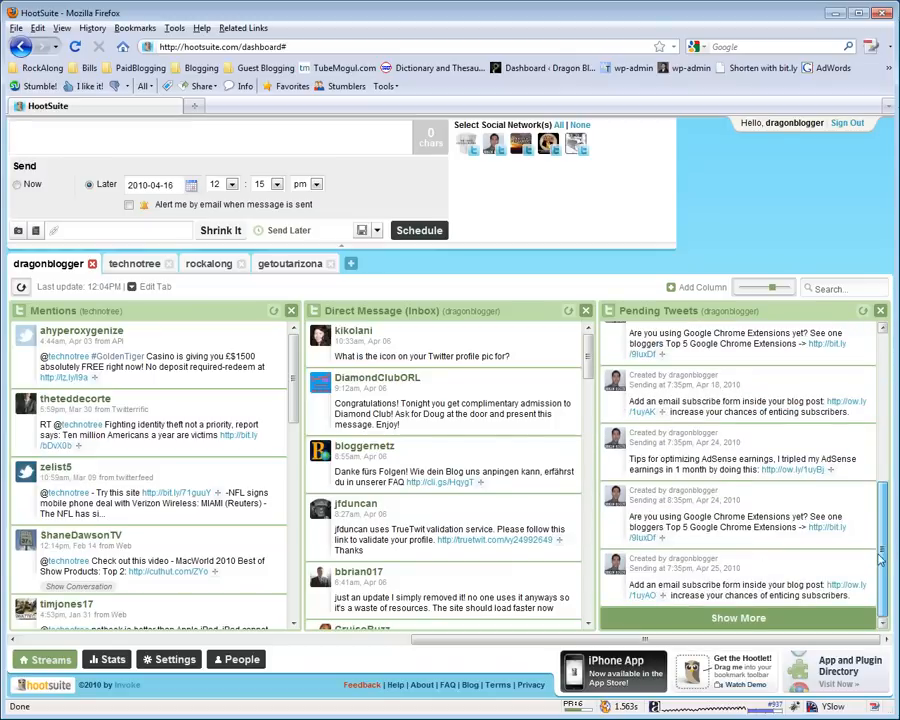